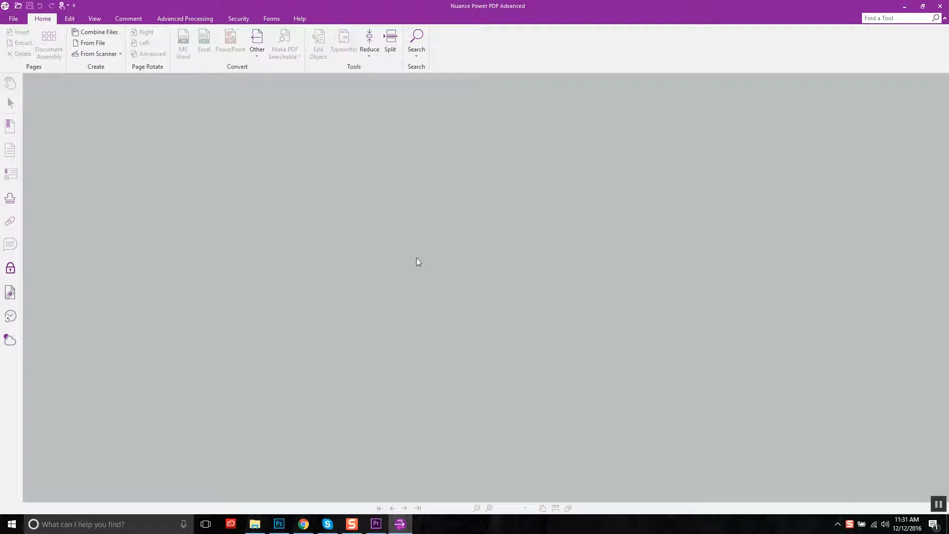
Go to the File backstage Open page to pick an existing document.
left_click(13, 18)
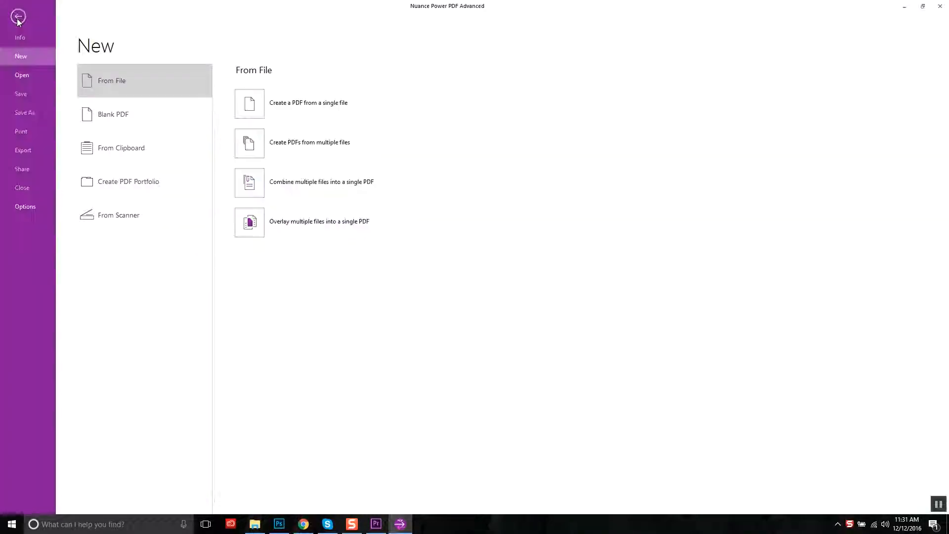
left_click(22, 74)
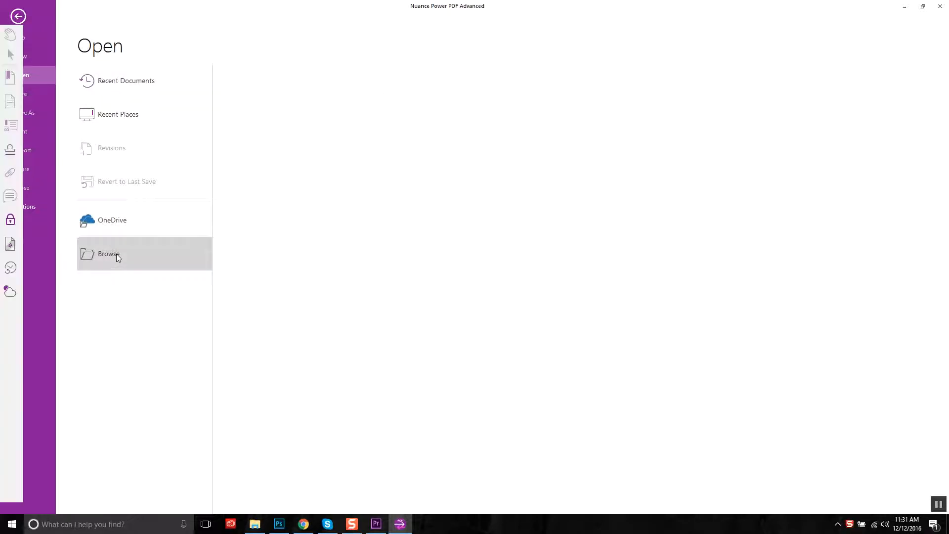
Browse to the Desktop and open Test Document as a PDF.
left_click(109, 254)
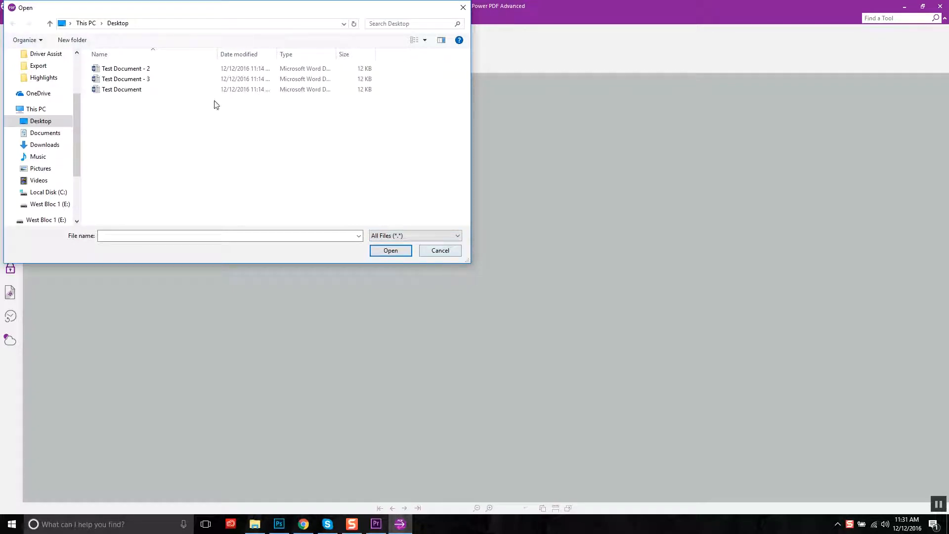
left_click(391, 251)
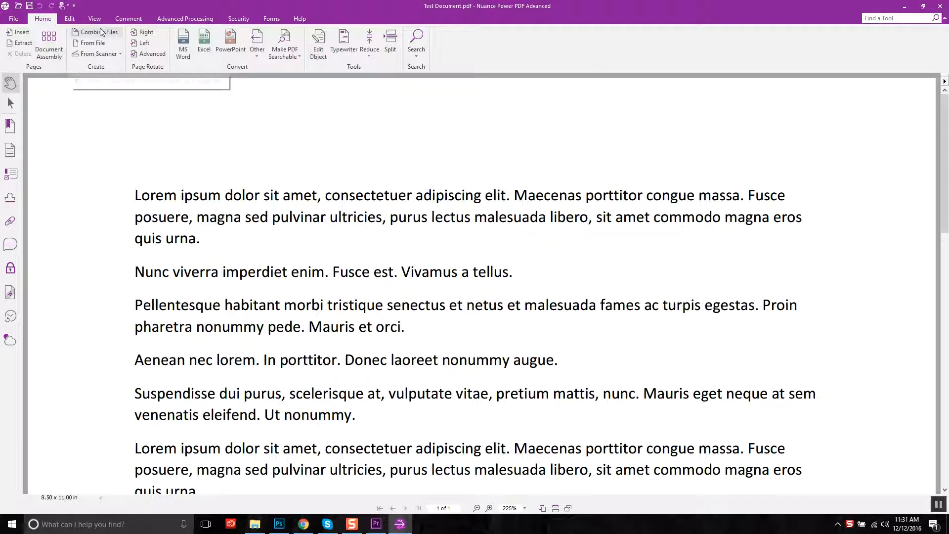
Start Combine Files and add all three Desktop test documents to the combine list.
left_click(98, 31)
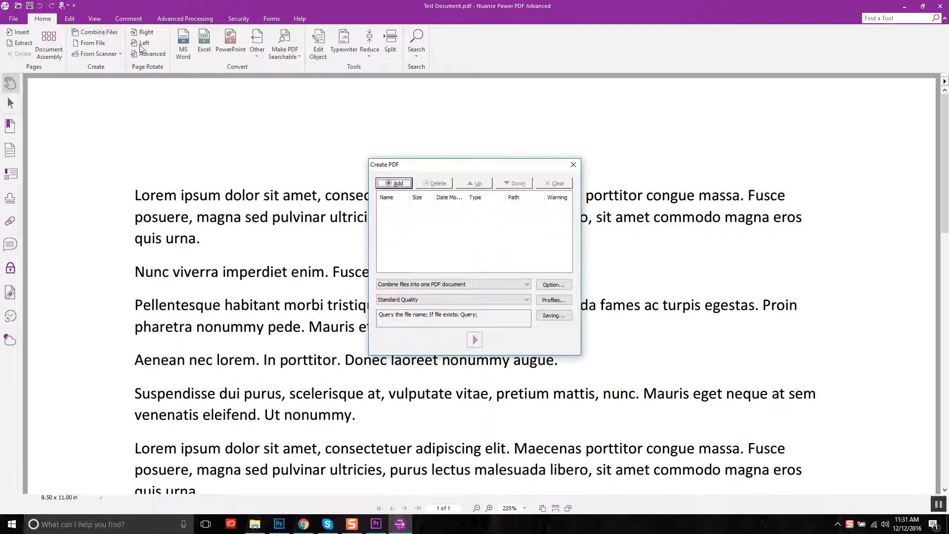
left_click(394, 184)
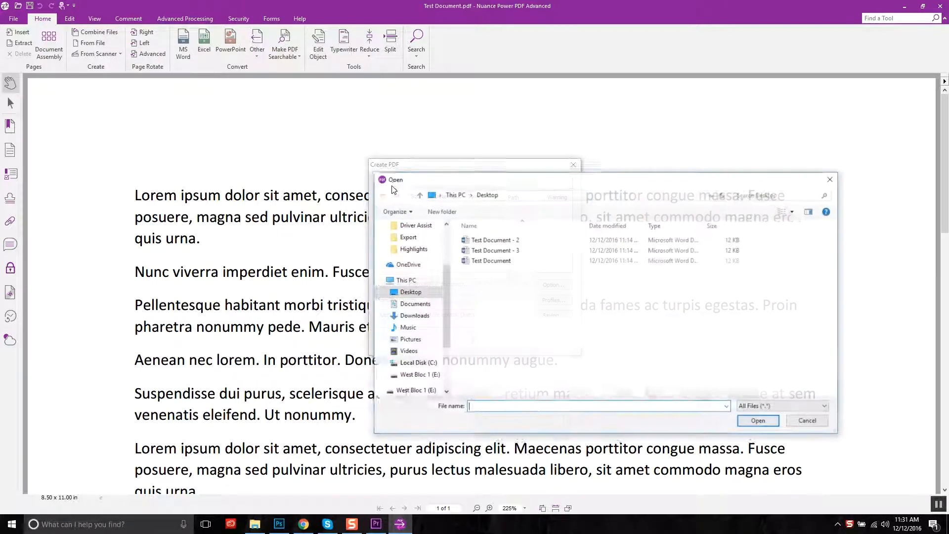
key("ctrl+a")
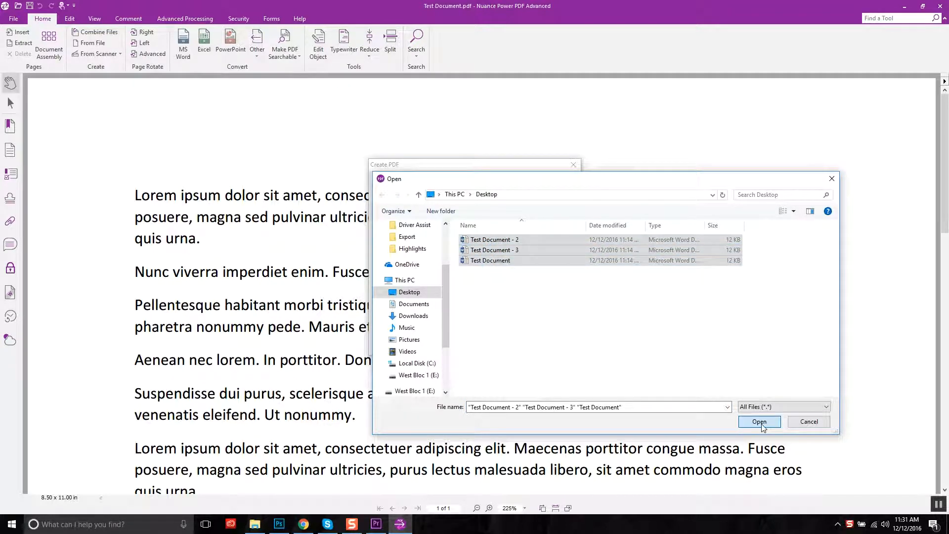
left_click(760, 422)
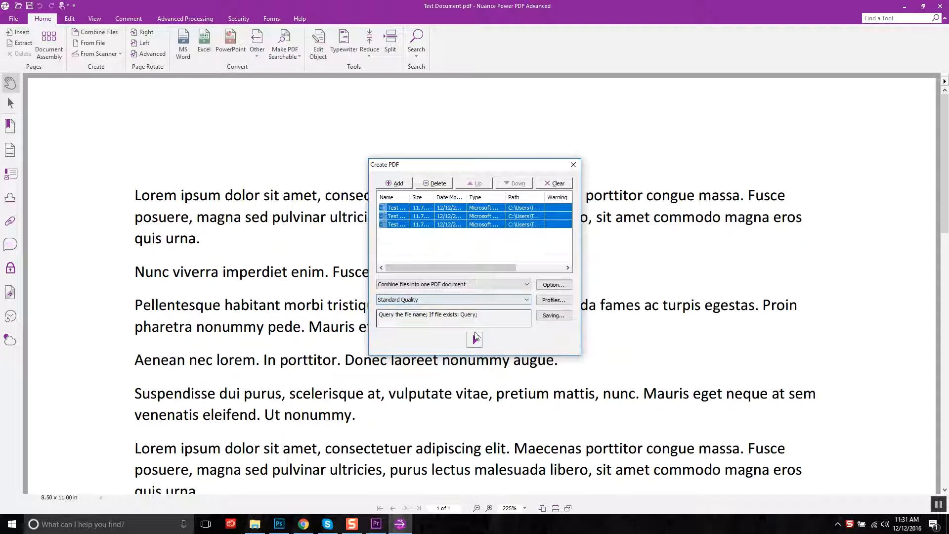
Build the combined PDF and save it to the Desktop as Combine.
left_click(475, 339)
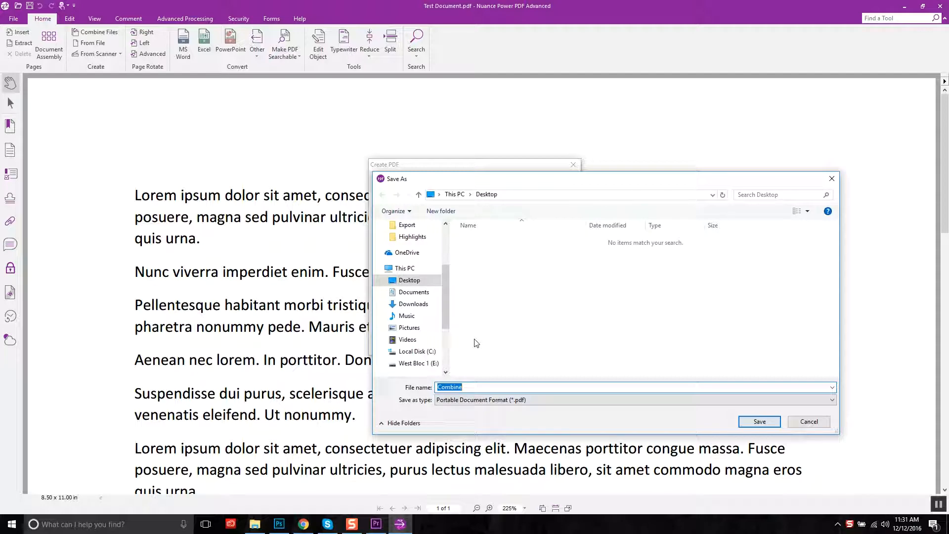
left_click(758, 421)
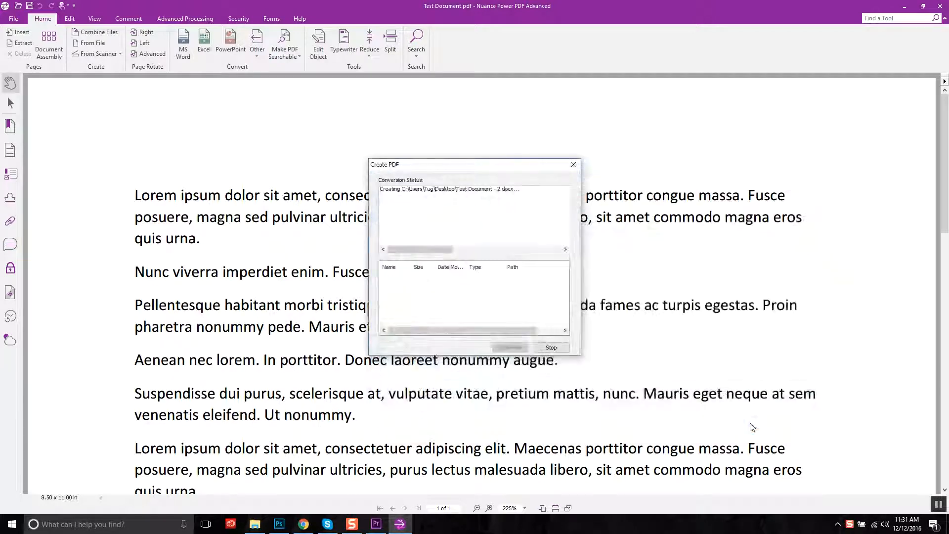